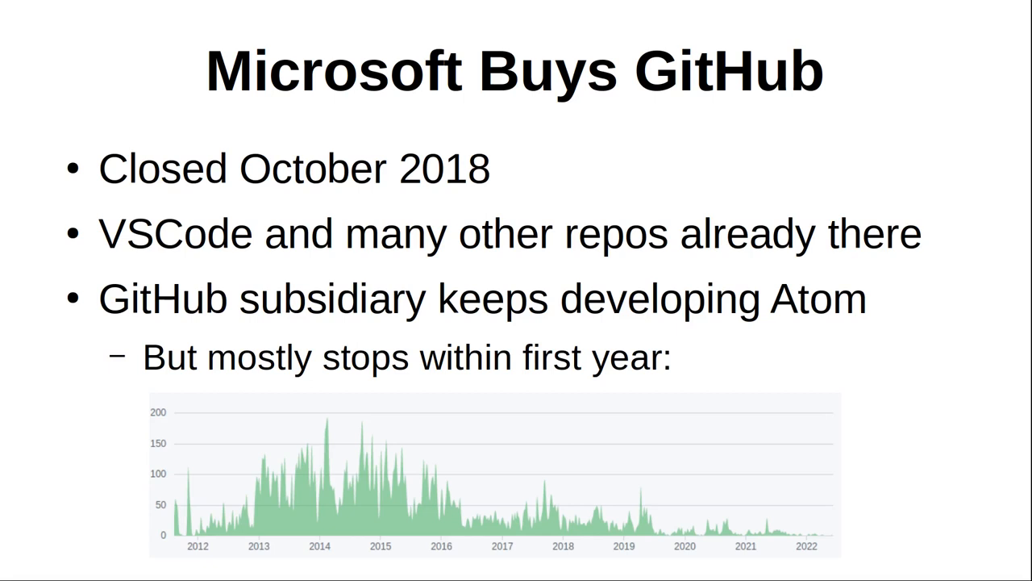
- Leave the patreon.bas listing in Atom and bring up the Commander X16 emulator's READY prompt
{"action": "key", "text": "Right"}
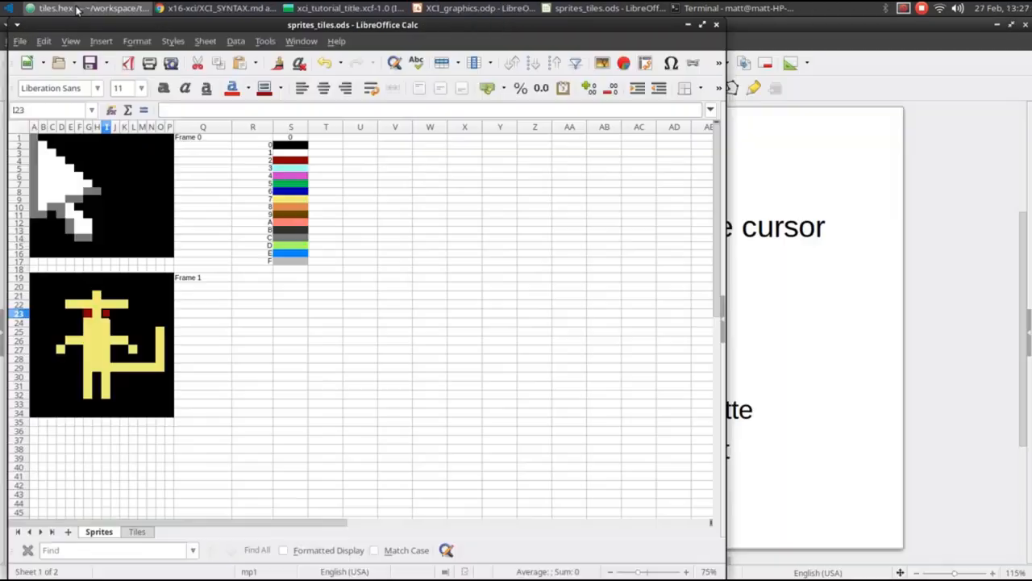
{"action": "left_click", "coordinate": [57, 8]}
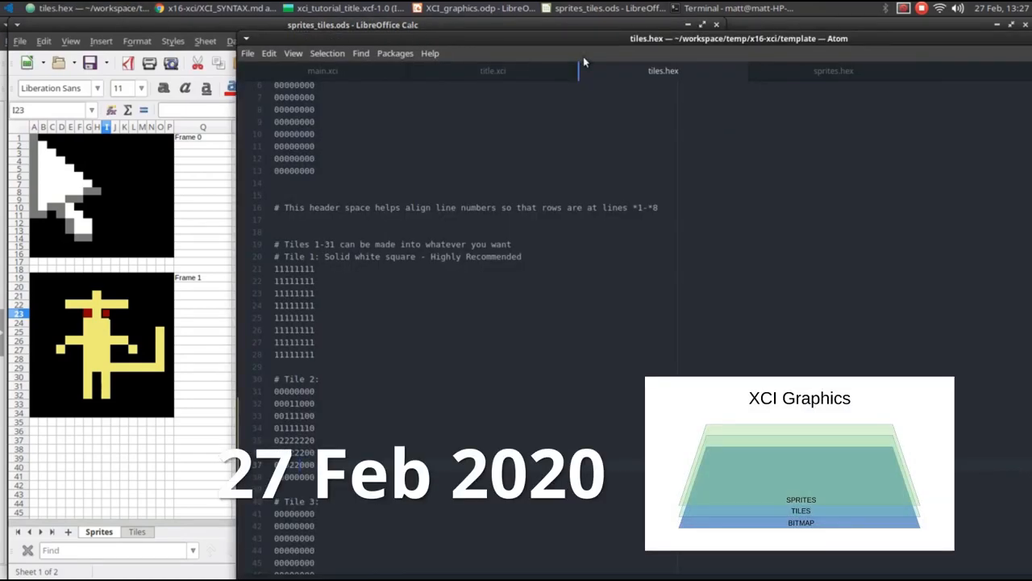
{"action": "left_click", "coordinate": [833, 70]}
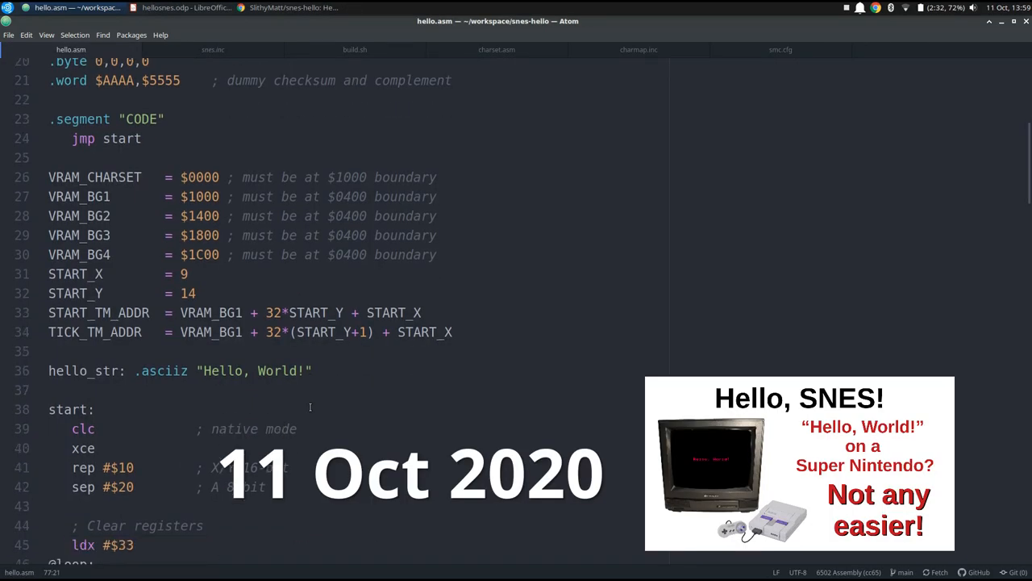
{"action": "left_click", "coordinate": [76, 7]}
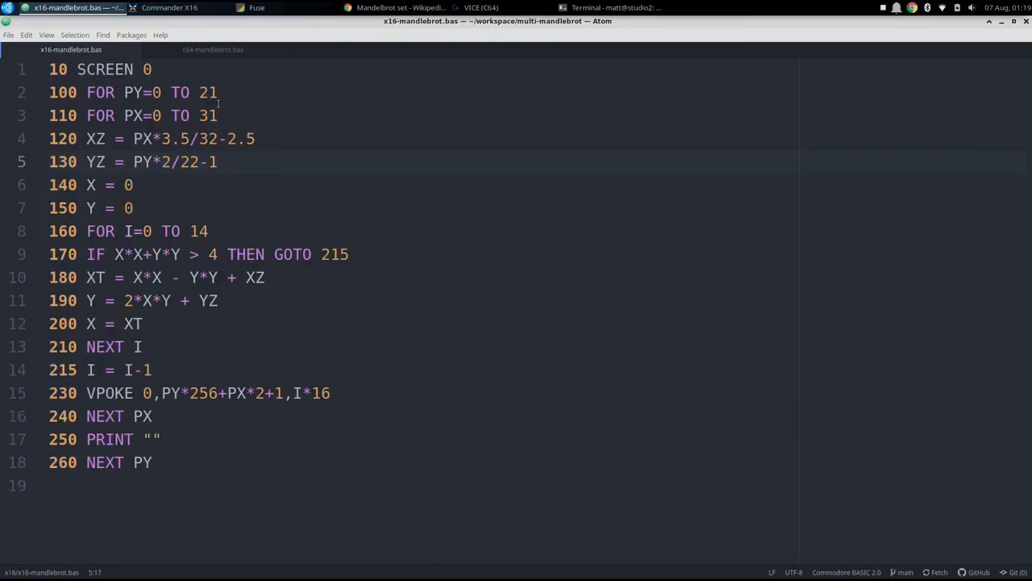
{"action": "left_click", "coordinate": [212, 49]}
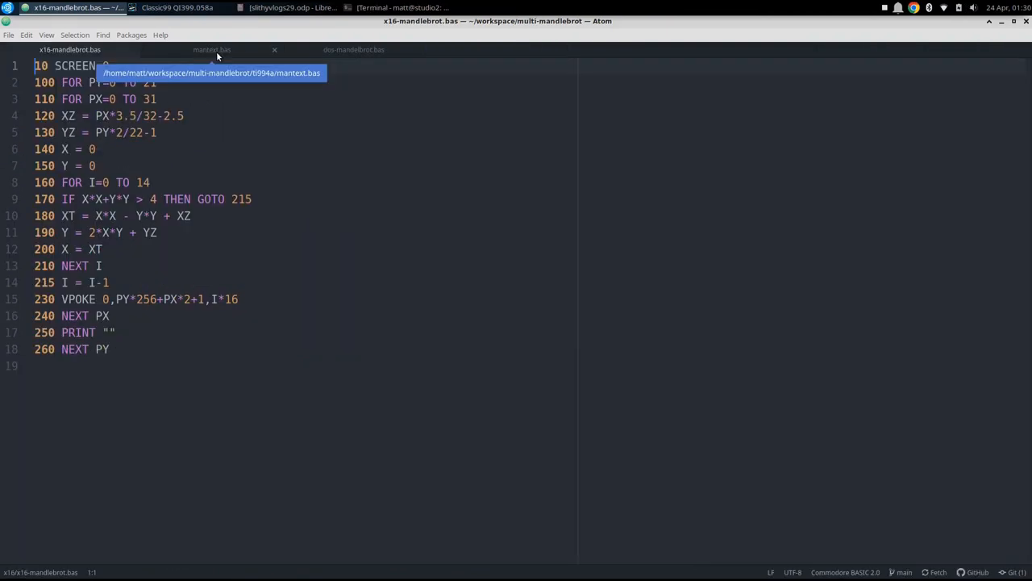
{"action": "left_click", "coordinate": [211, 50]}
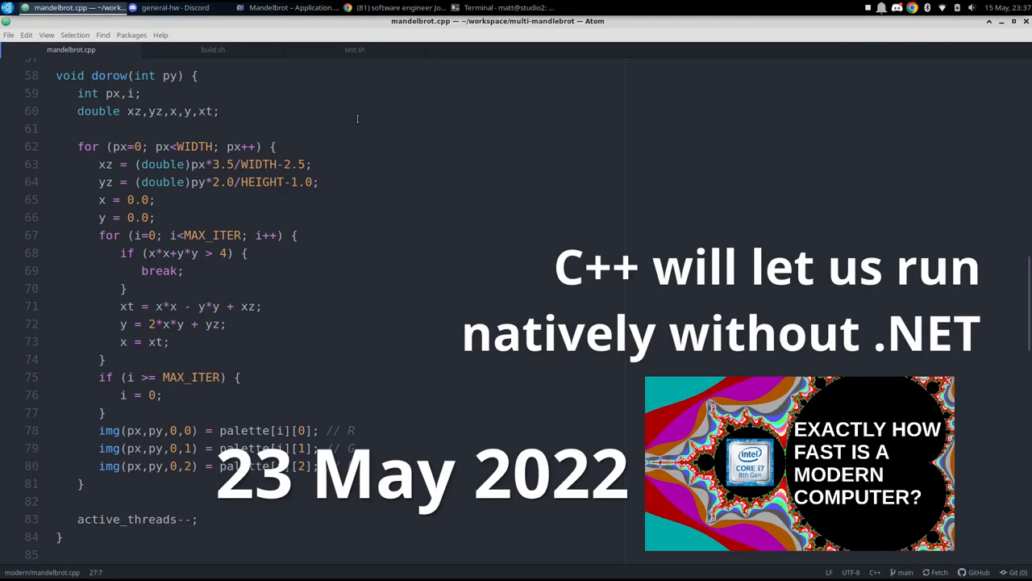
{"action": "scroll", "scroll_direction": "down", "scroll_amount": 3}
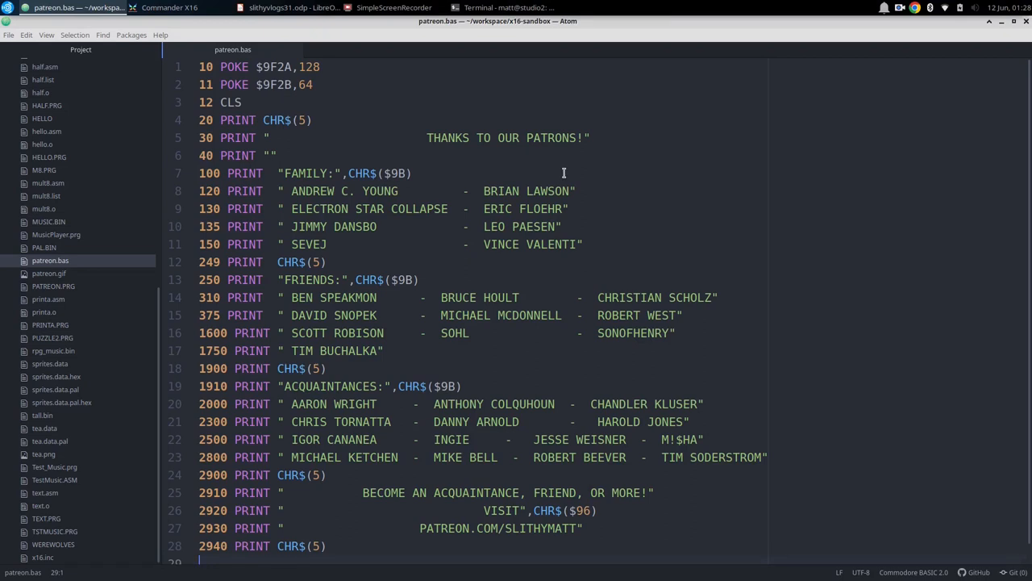
{"action": "mouse_move", "coordinate": [657, 184]}
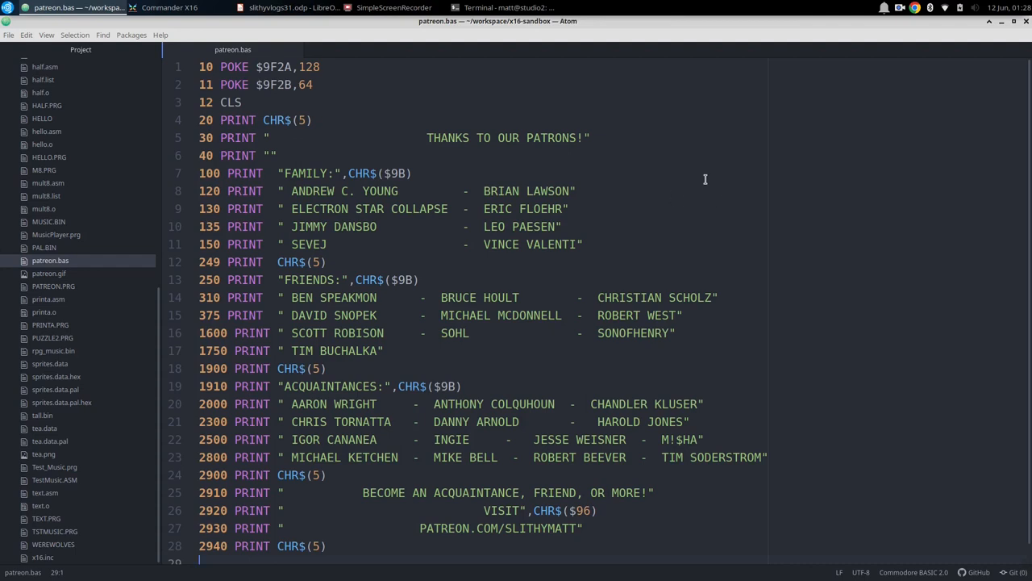
{"action": "mouse_move", "coordinate": [236, 40]}
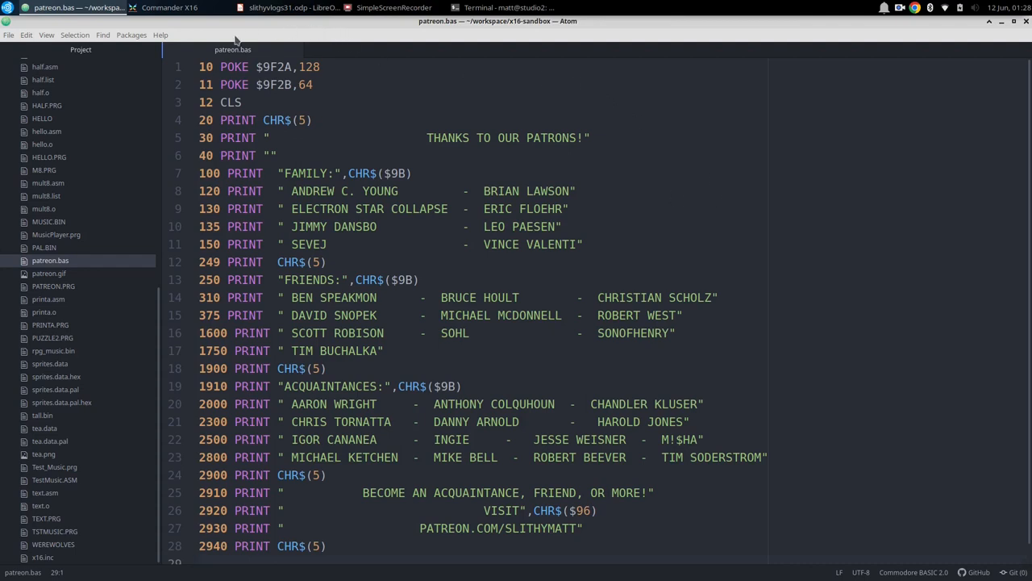
{"action": "mouse_move", "coordinate": [169, 8]}
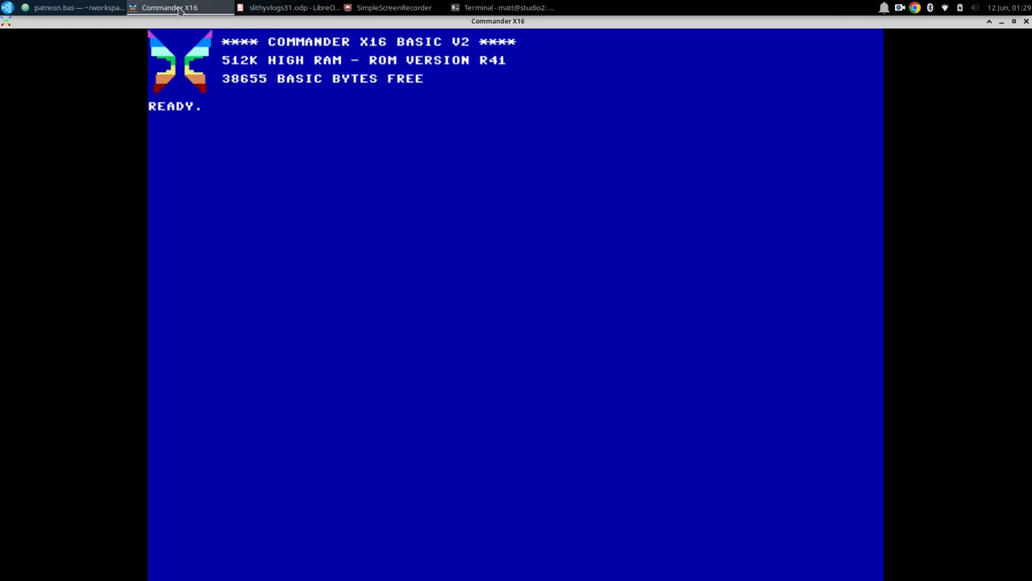
- Enter LOAD"PATREON at the READY prompt to load PATREON.PRG
{"action": "type", "text": "LOAD"}
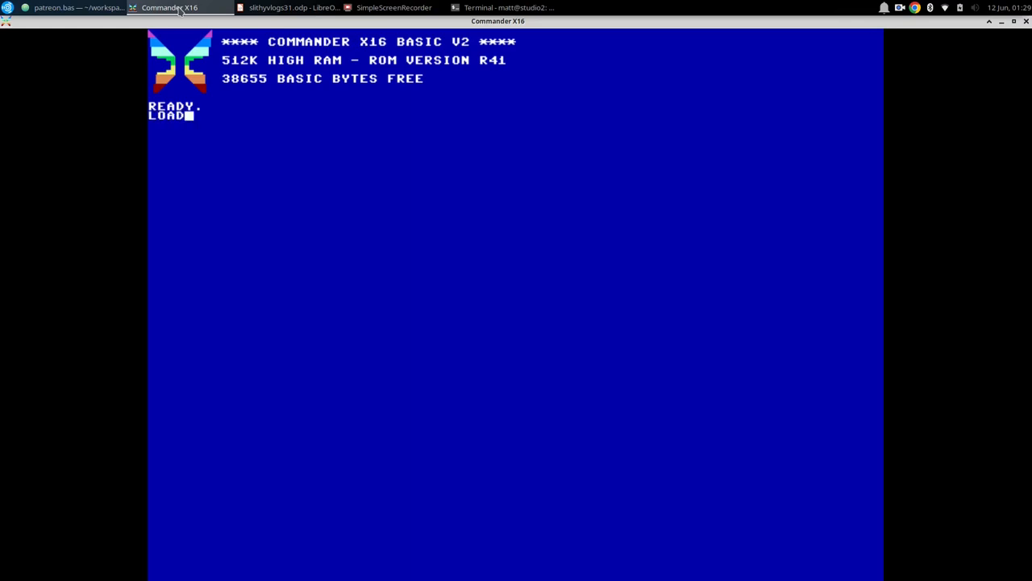
{"action": "type", "text": "\""}
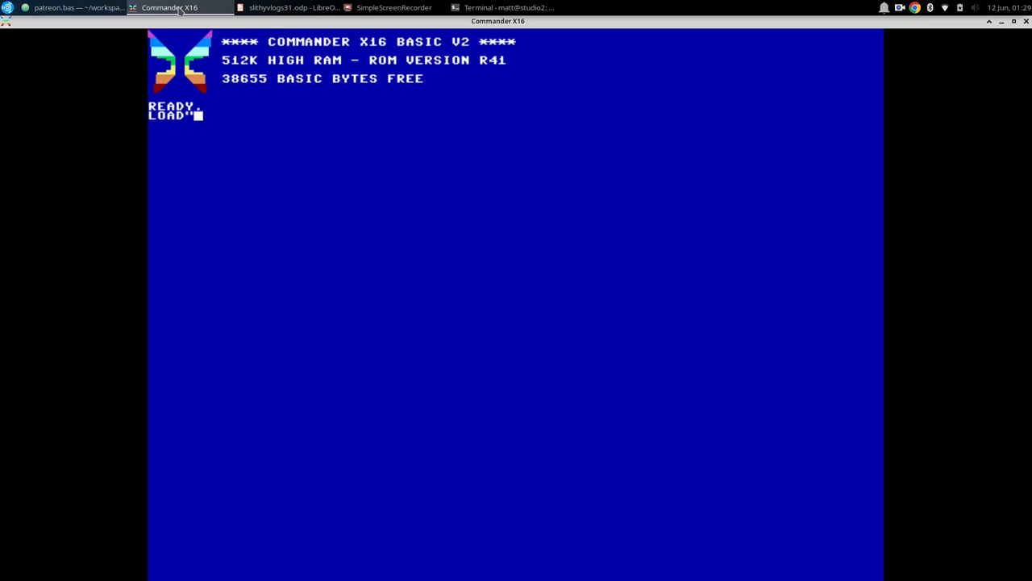
{"action": "type", "text": "PATREON"}
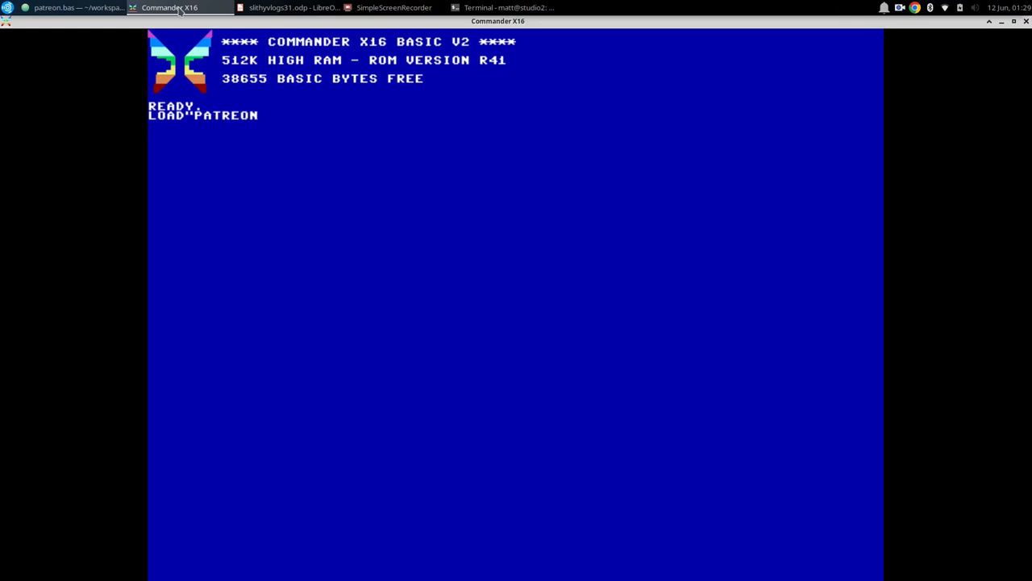
{"action": "key", "text": "Return"}
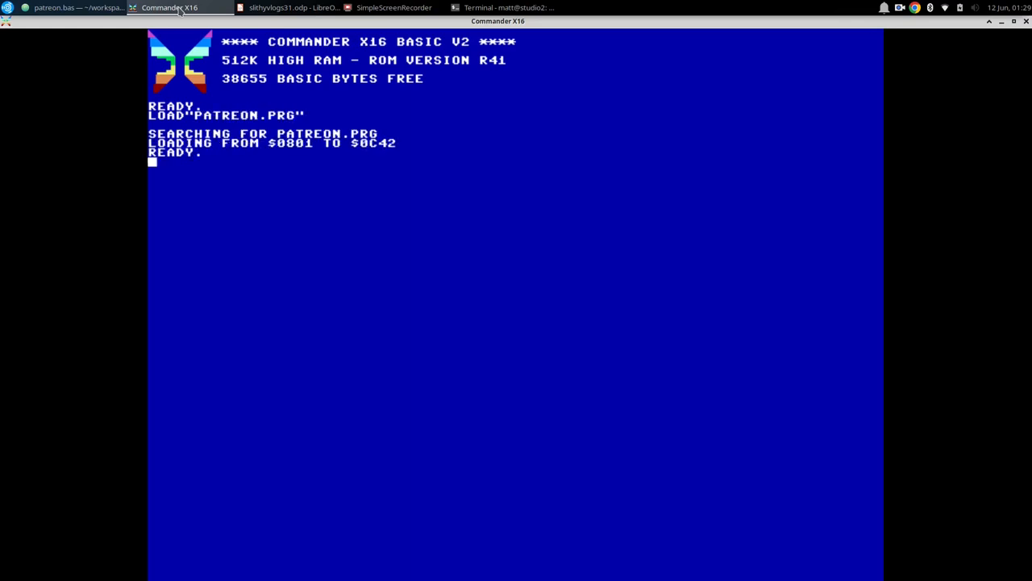